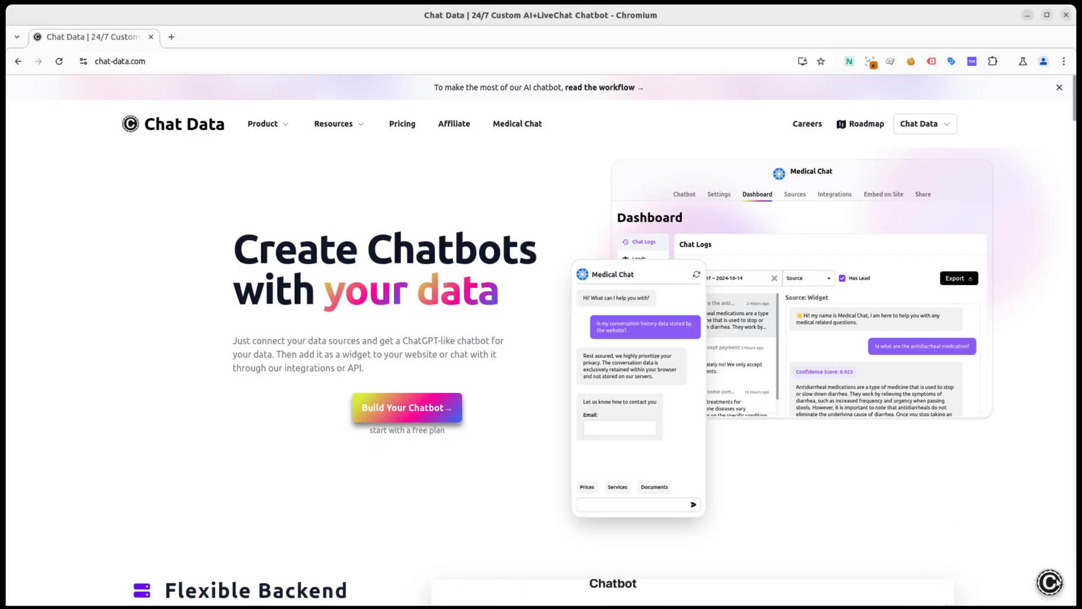
Open the Chat Data assistant chat widget to begin a voice conversation
left_click(1048, 582)
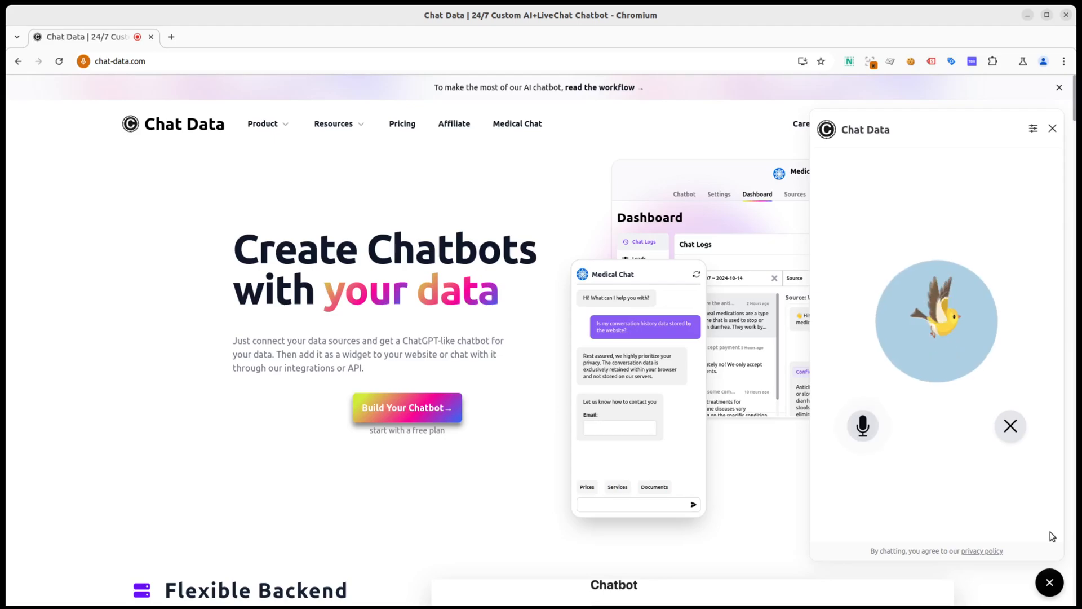
mouse_move(1010, 141)
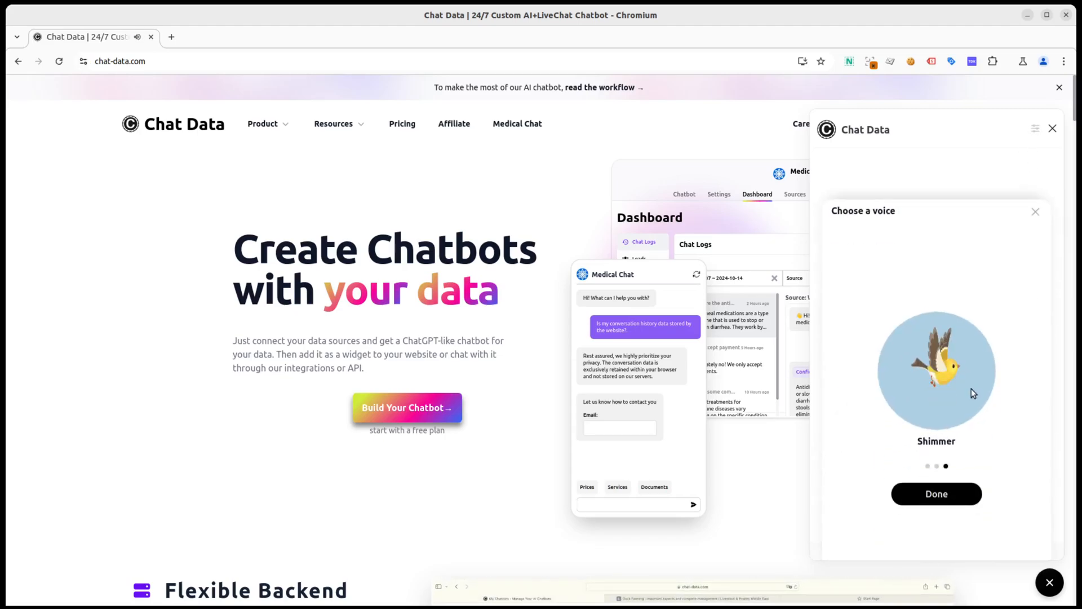
Select and confirm the Echo voice, then resume speaking with the assistant
left_click(935, 494)
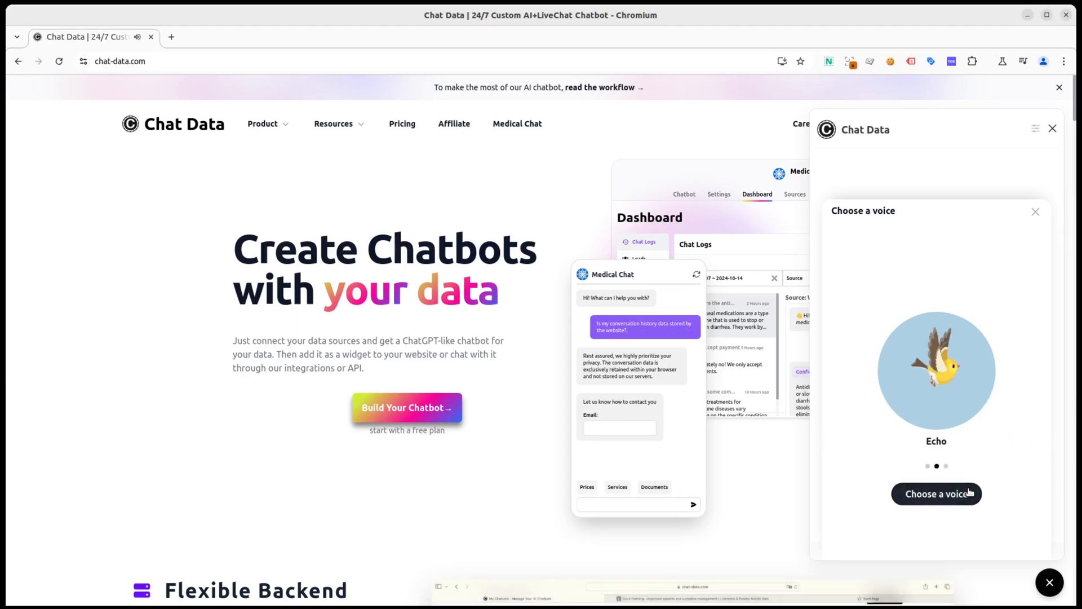
left_click(935, 494)
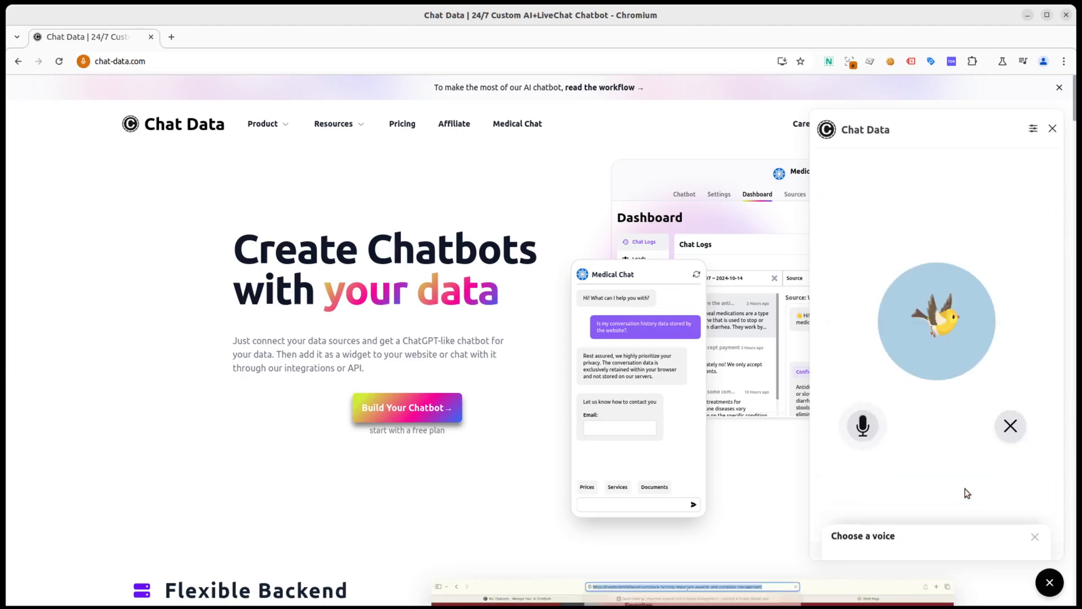
left_click(1034, 536)
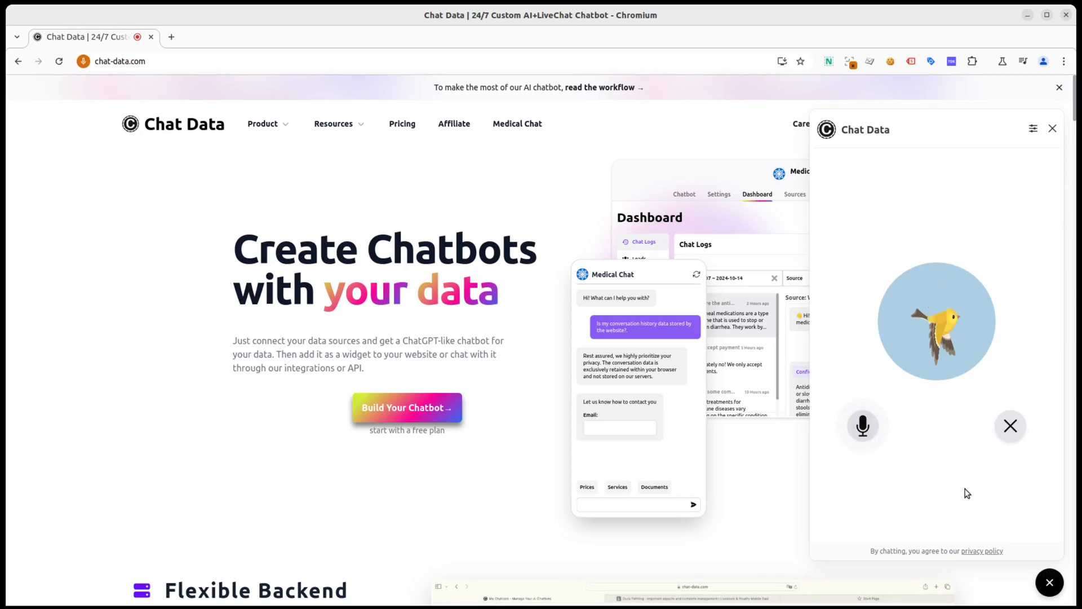
mouse_move(1011, 426)
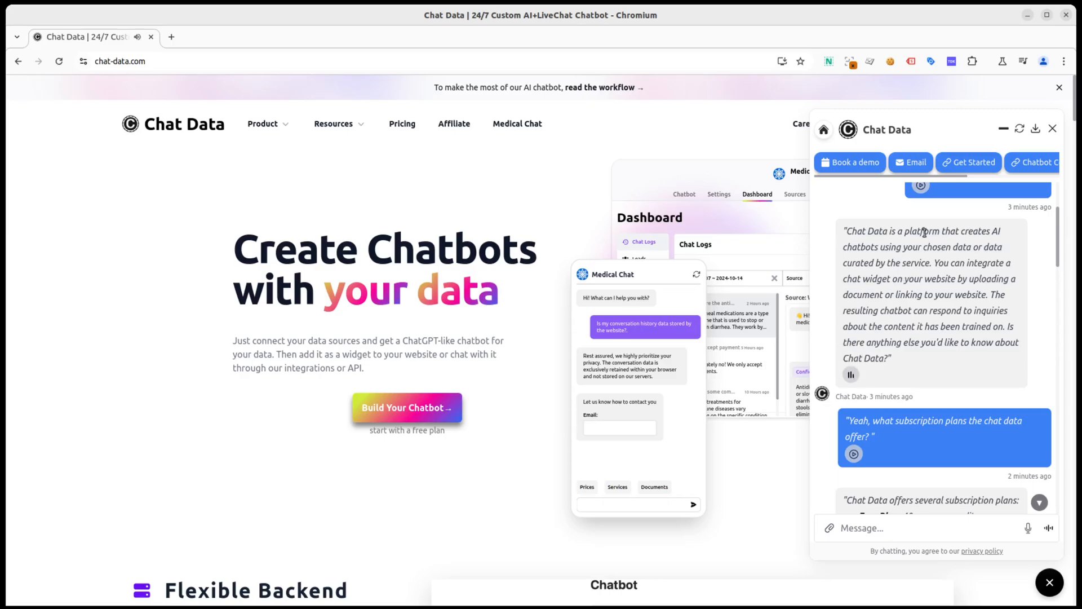
mouse_move(851, 376)
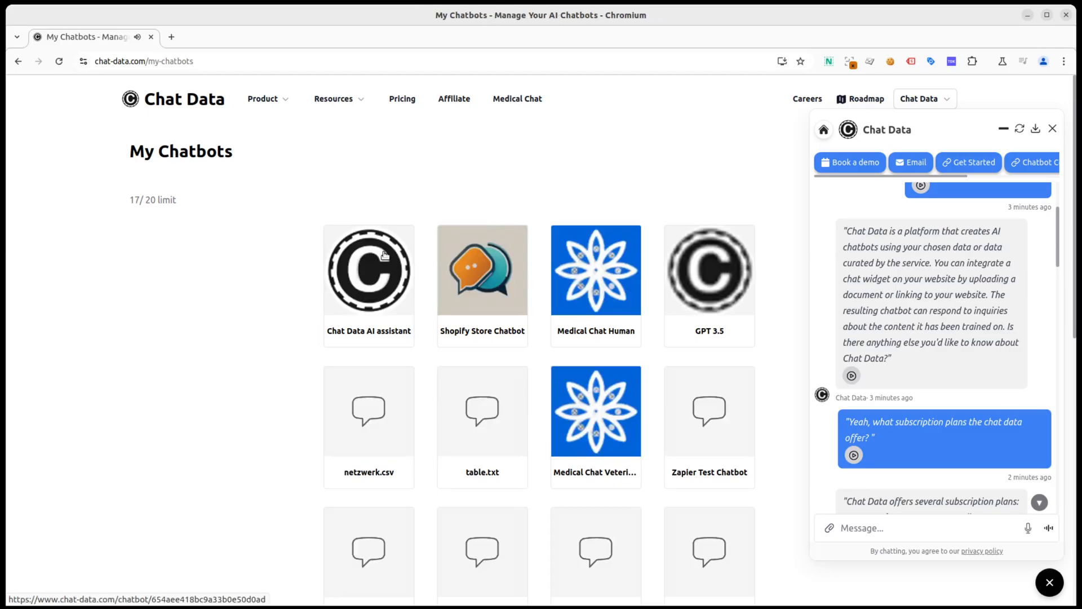
Open the Chat Data AI assistant card, then scroll the transcript covering message-credit and live-chat escalation answers
left_click(369, 270)
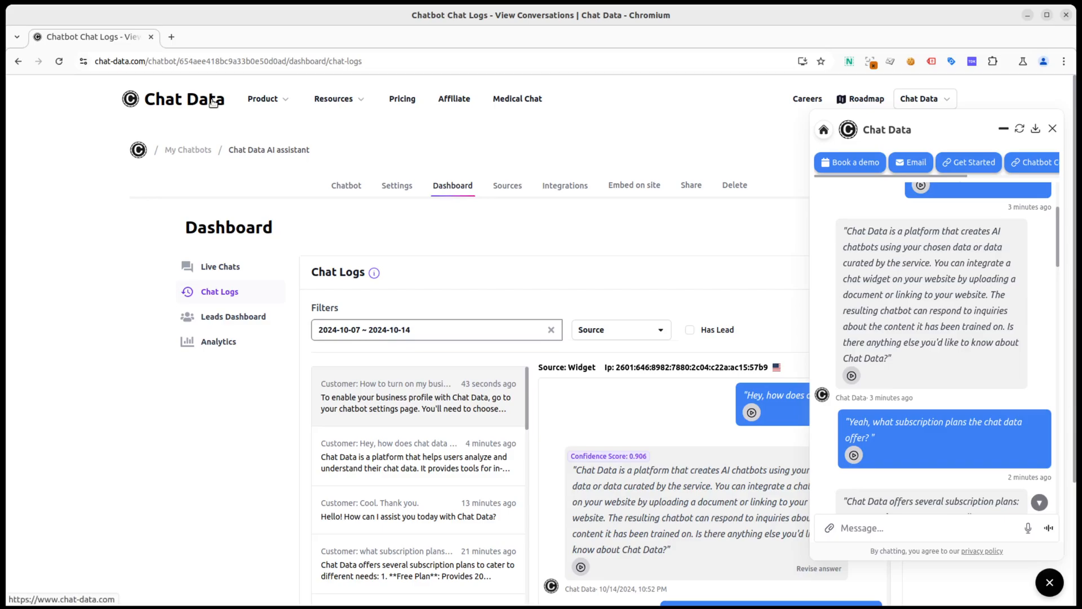
mouse_move(526, 342)
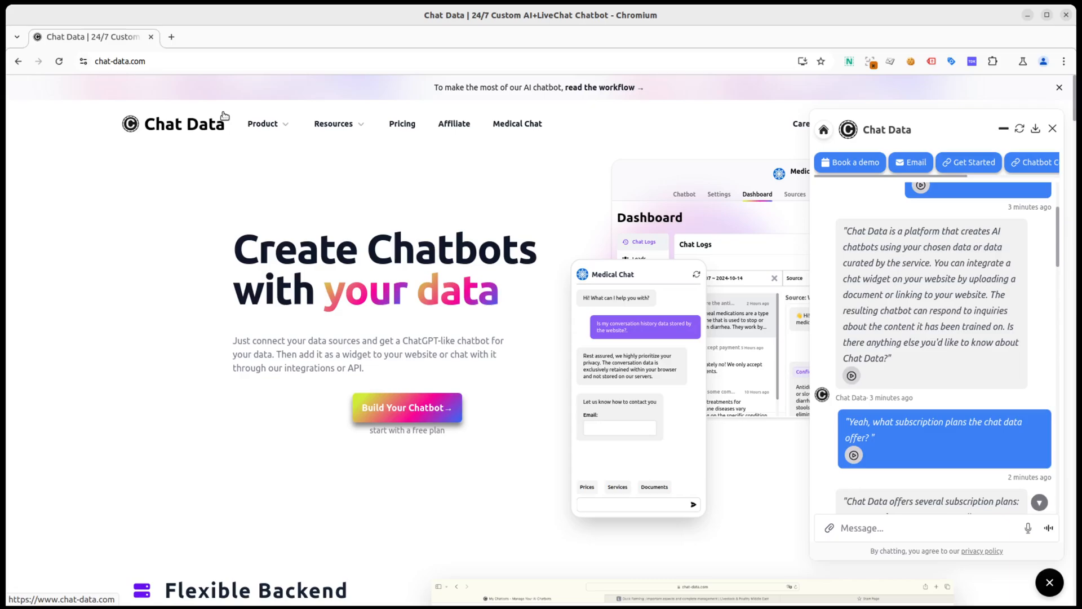
scroll("up", 3)
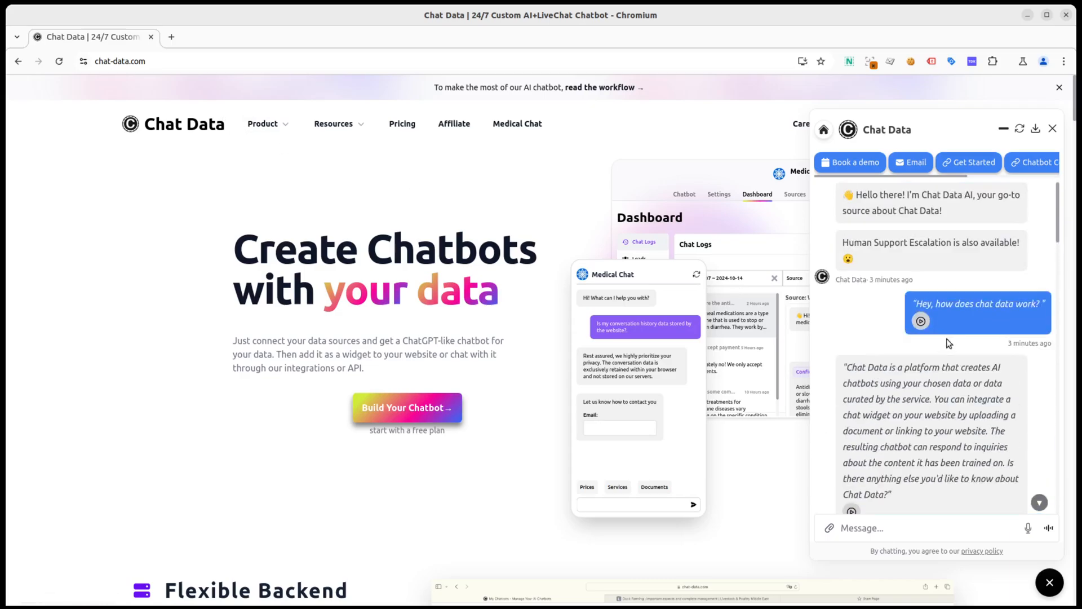
scroll("down", 3)
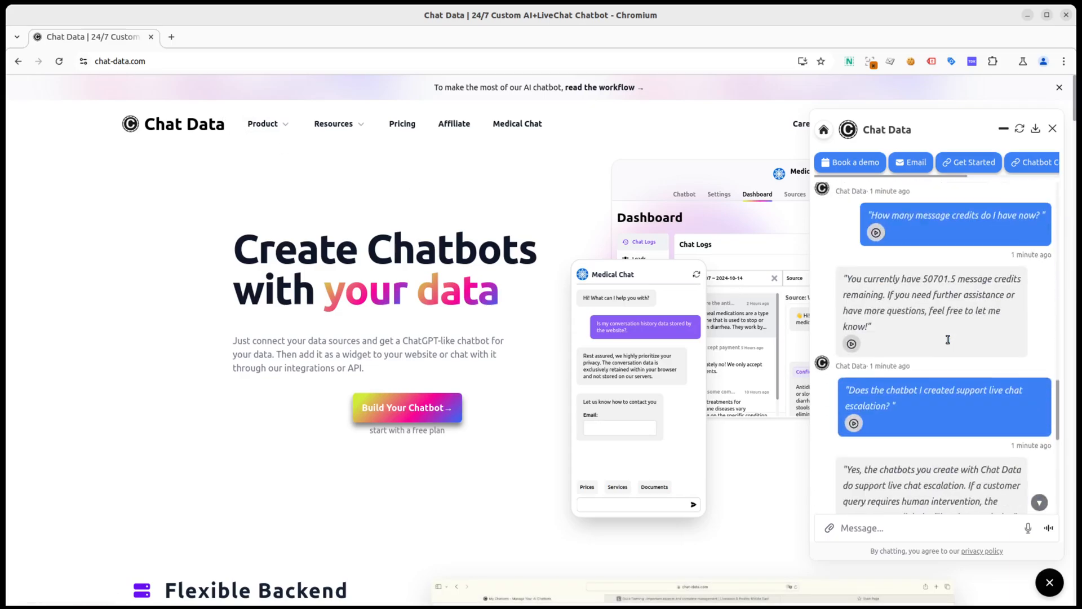